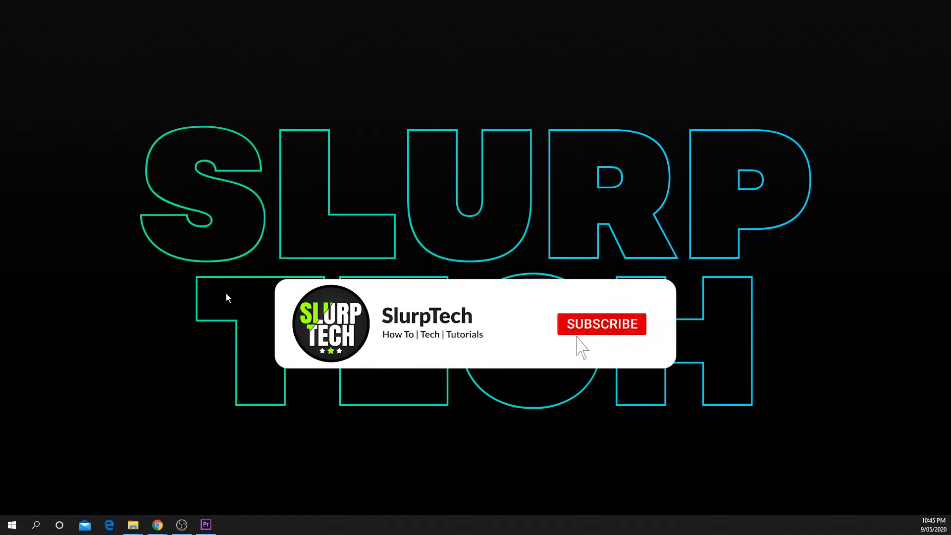
Step: Open the Start menu to show the alphabetical list of installed apps
left_click(9, 524)
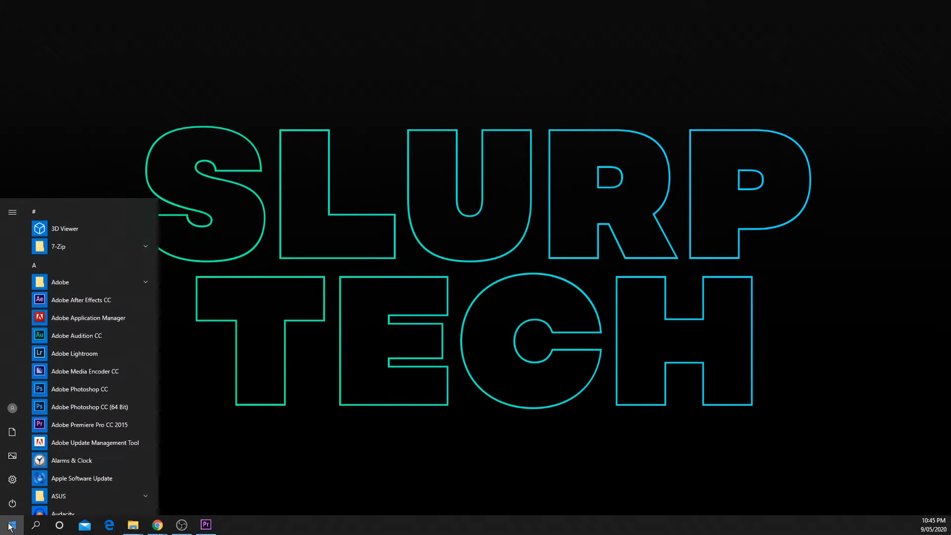
Step: Dismiss the Start menu and enter the Kaspersky Lab Program Files (x86) path in Run
left_click(11, 524)
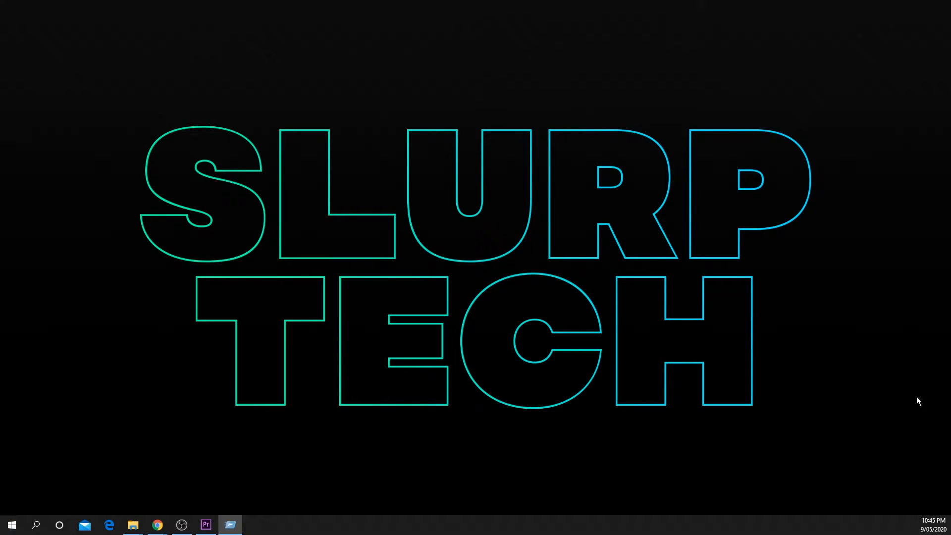
key("Win+r")
type("\"%programfiles(X86)%\\Kaspersky Lab\\\"")
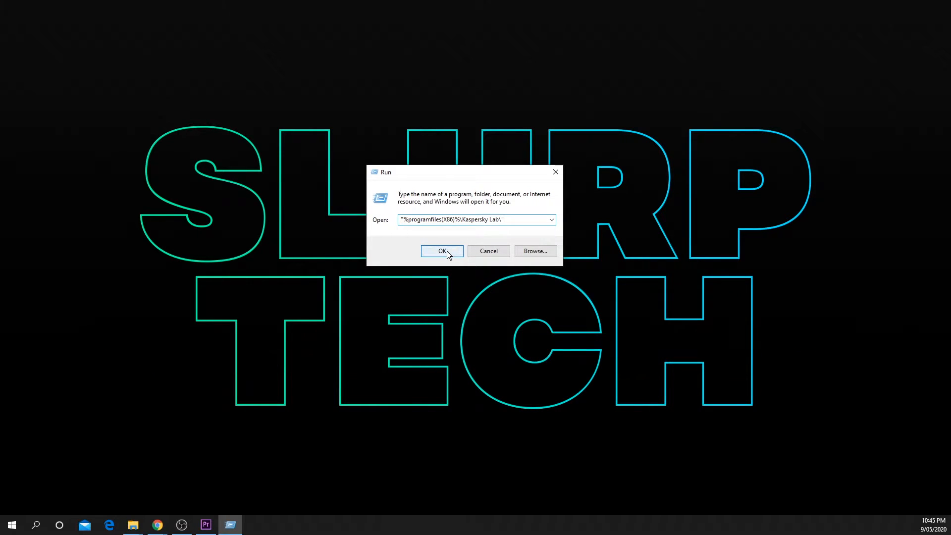
Step: Open the Kaspersky Lab folder, copy the 'Kaspersky Total Security 20.0' folder name, and close Explorer
left_click(442, 251)
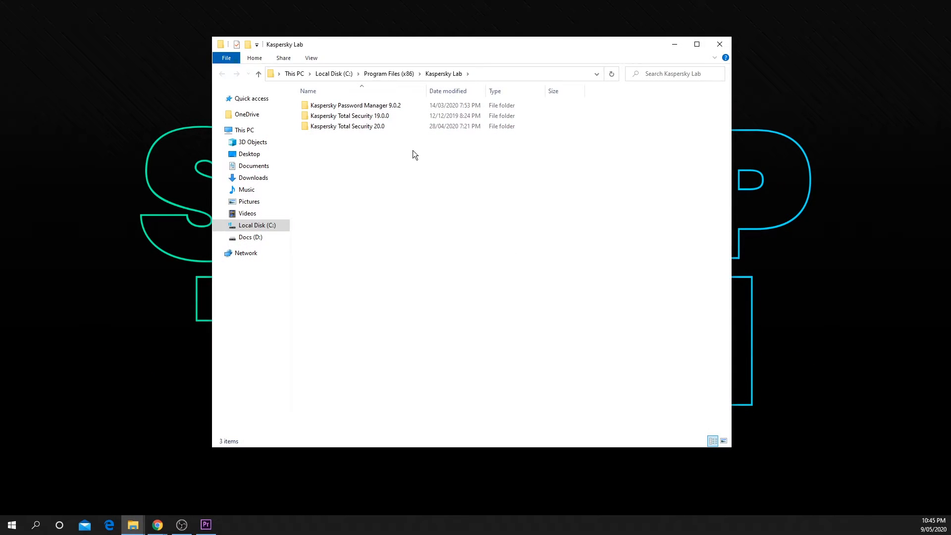
right_click(347, 127)
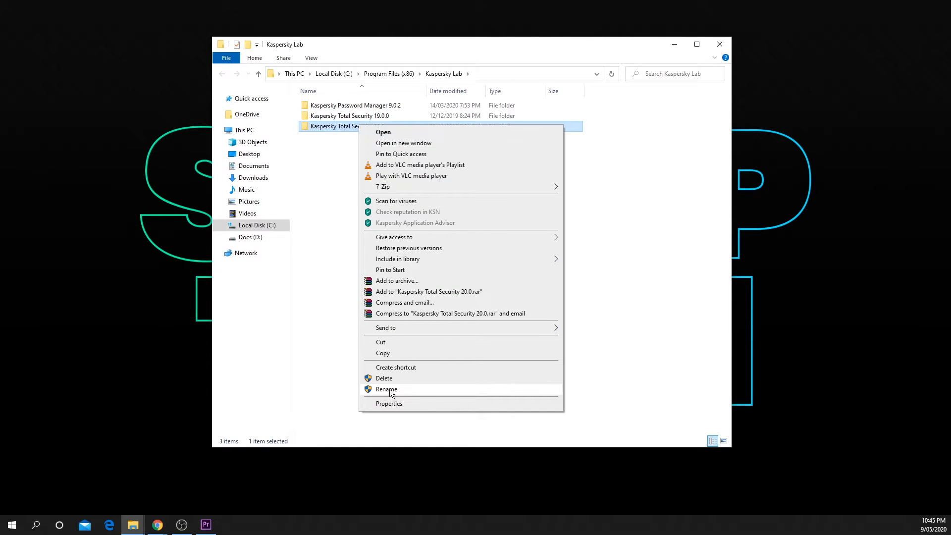
left_click(386, 388)
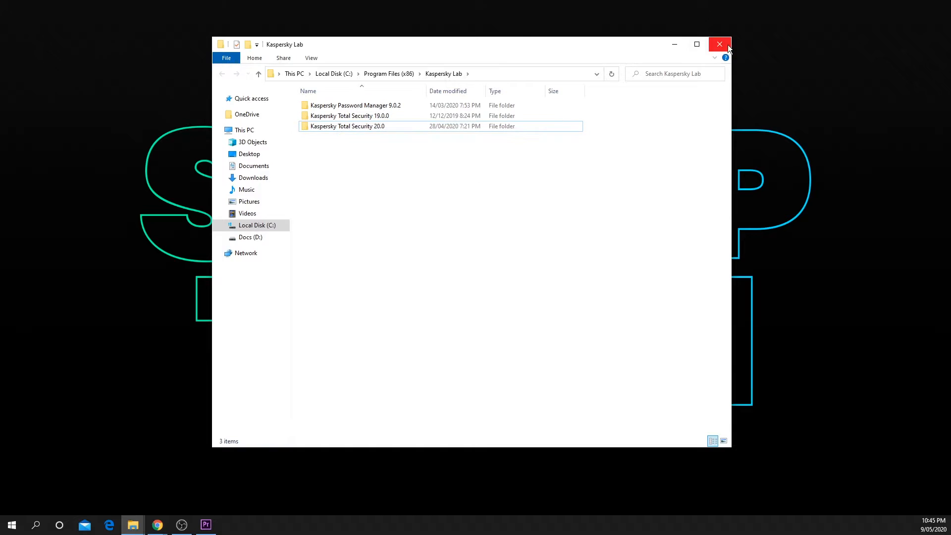
left_click(719, 44)
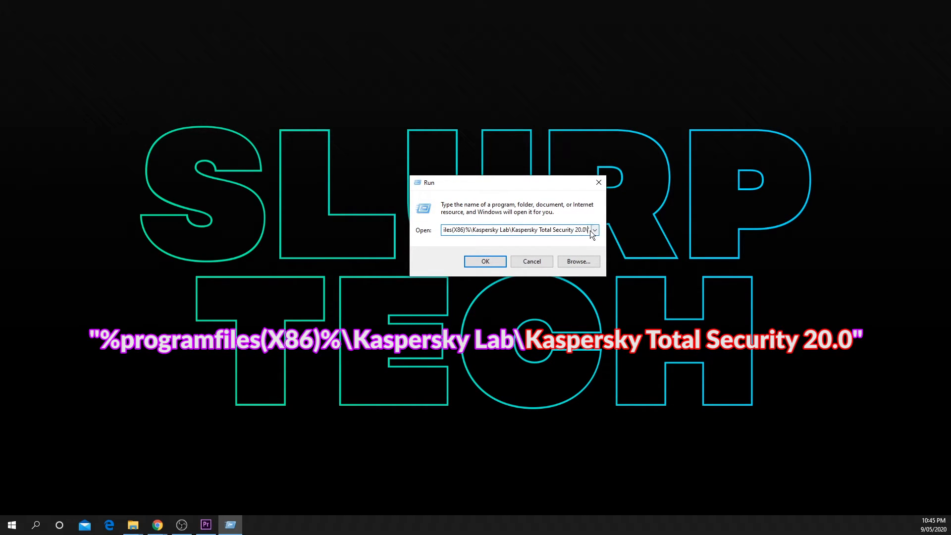
Step: Run 'Kaspersky Total Security 20.0\avp.com start scan_qscan' and bring up the scanning console
type("\\avp.com")
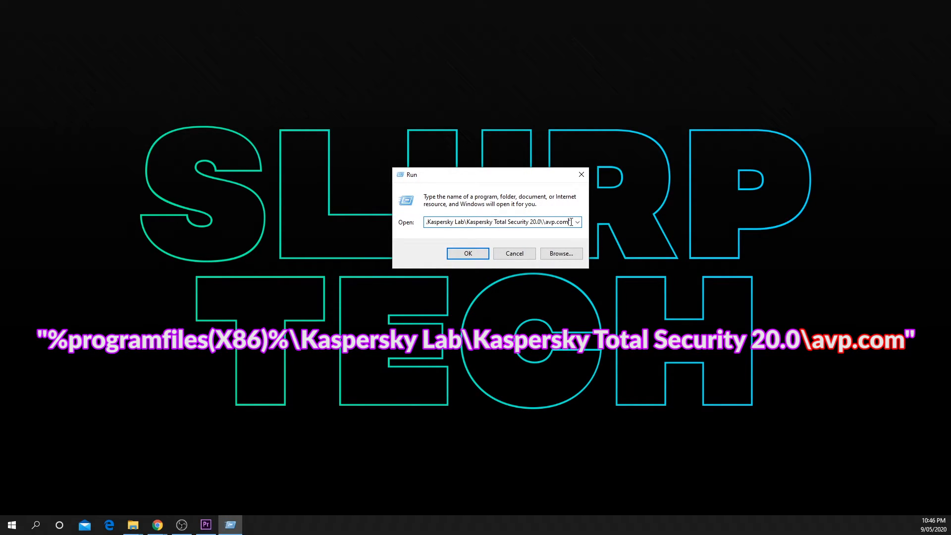
double_click(552, 221)
type("\" start scan_qscan")
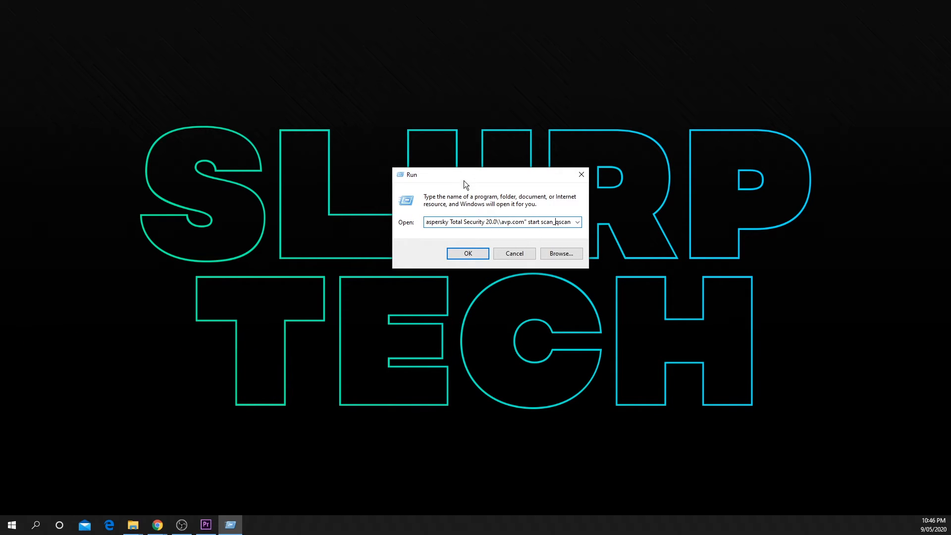
left_click(467, 253)
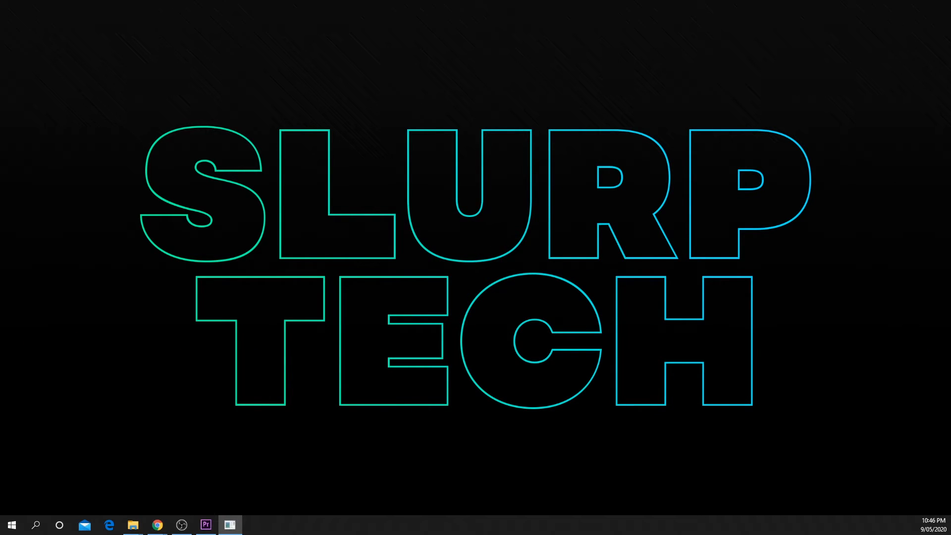
left_click(229, 525)
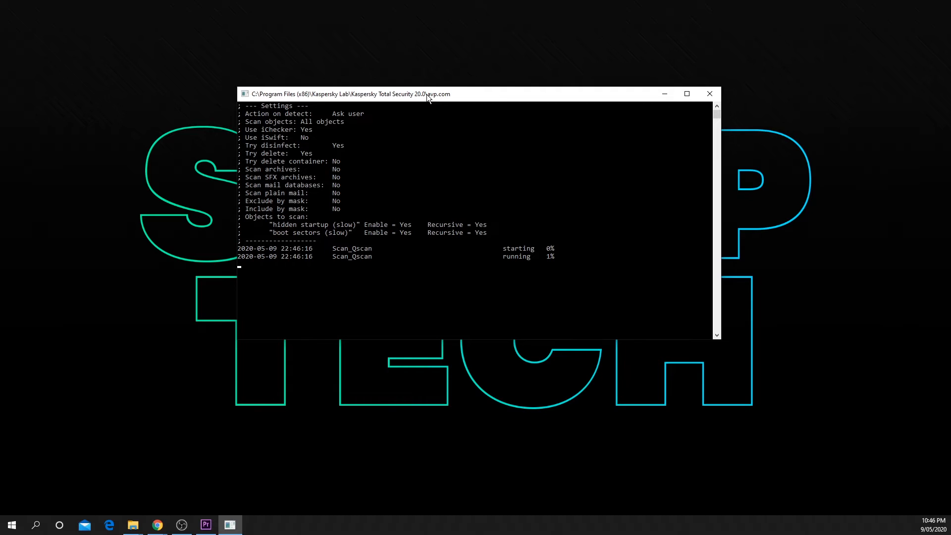
mouse_move(484, 177)
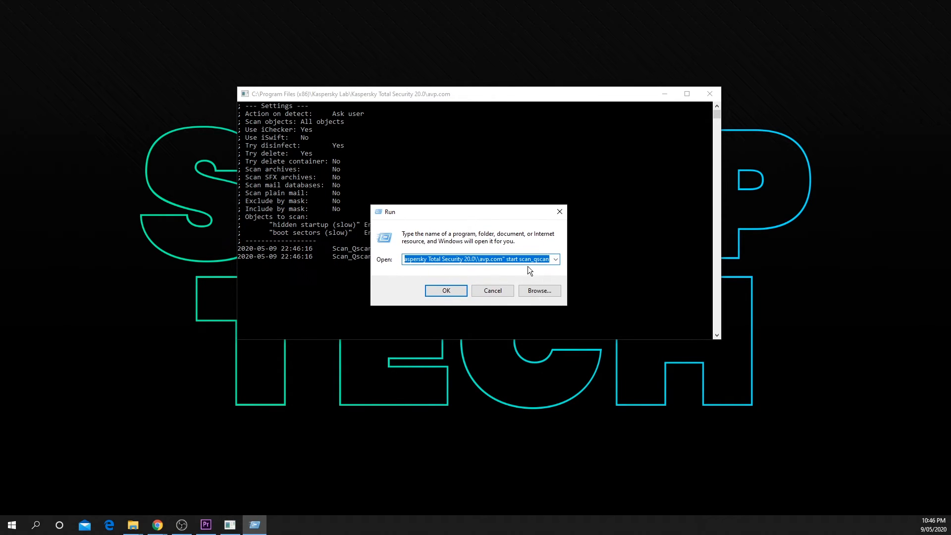
mouse_move(474, 216)
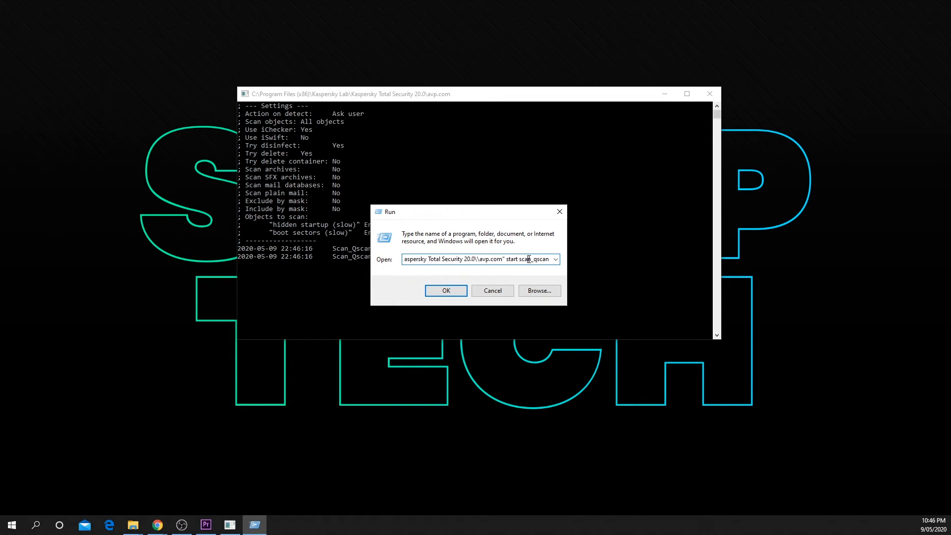
Step: Inspect the avp.com command in Run, then close the quick-scan console window
left_click(445, 291)
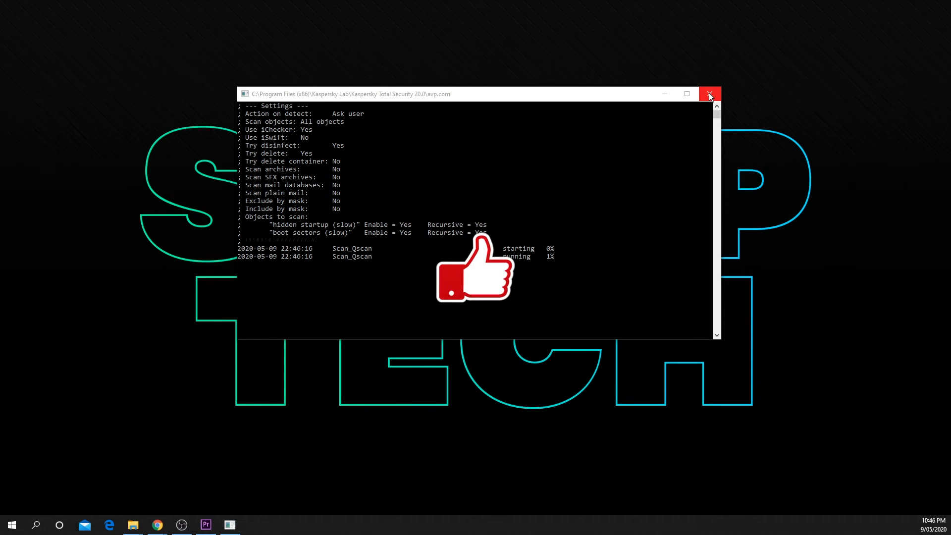
left_click(711, 95)
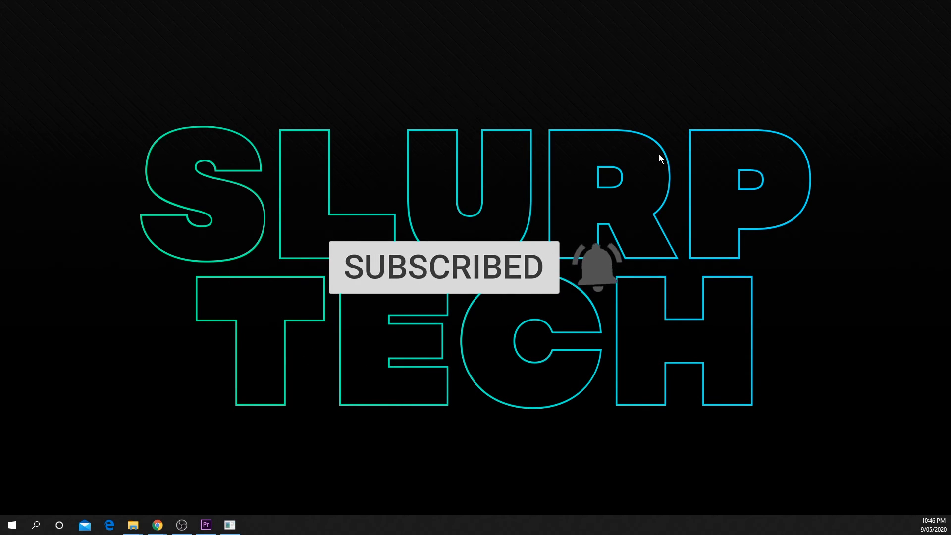